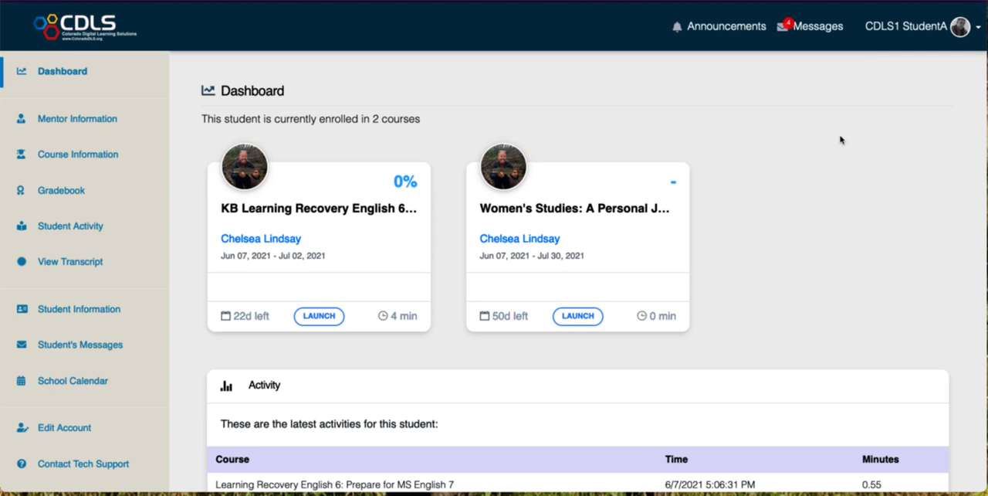
mouse_move(851, 129)
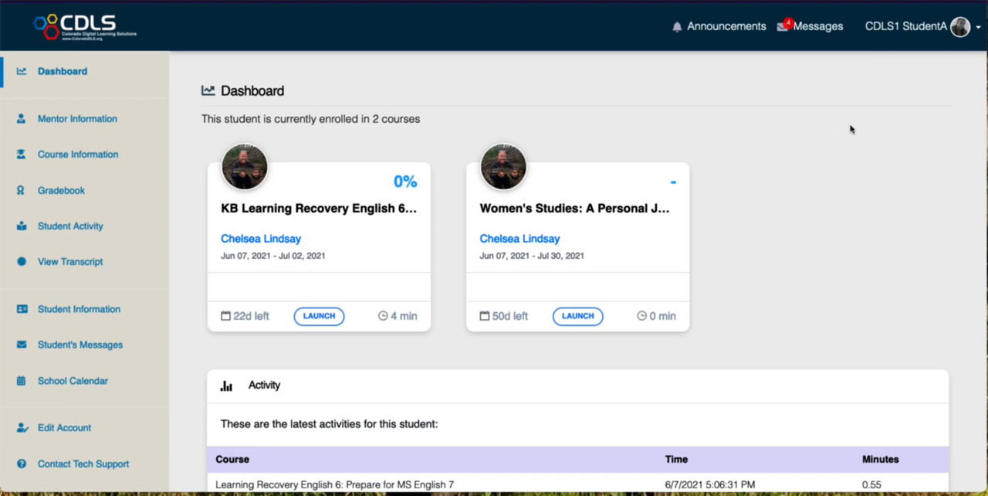
mouse_move(284, 348)
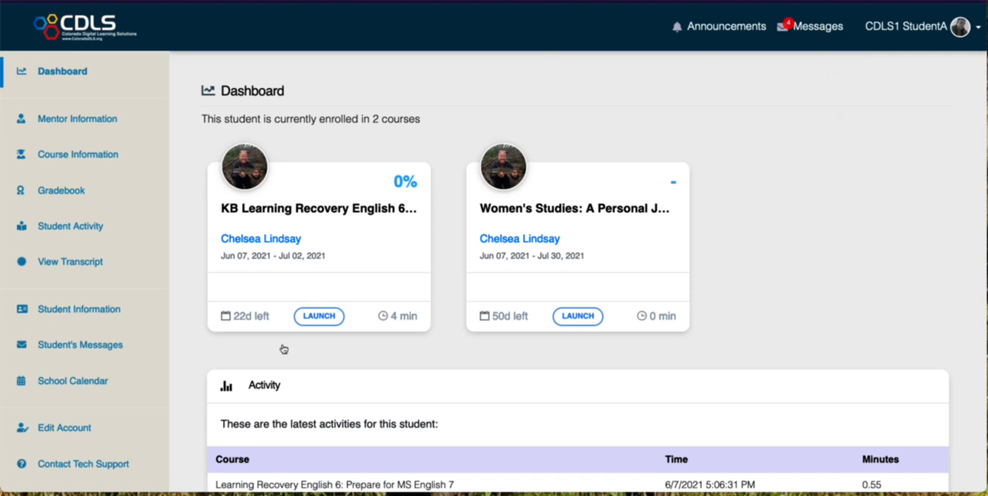
mouse_move(808, 361)
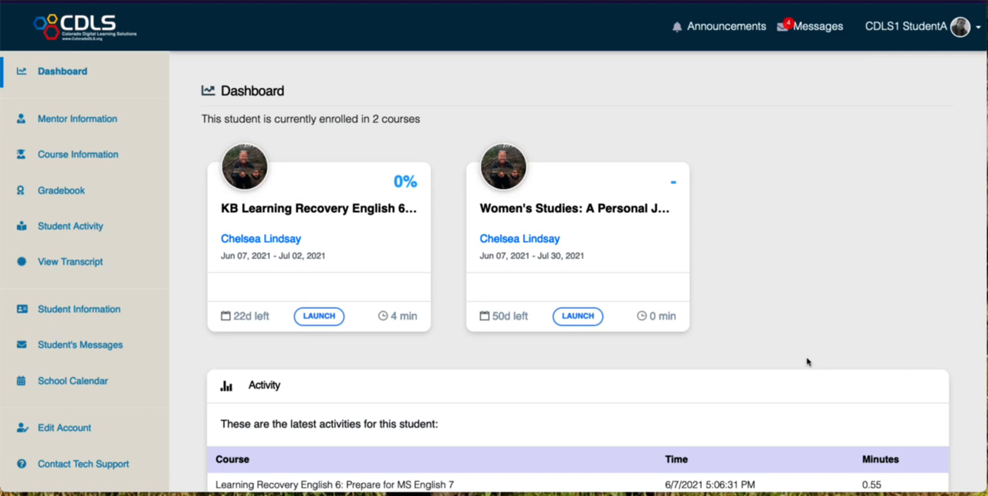
mouse_move(285, 224)
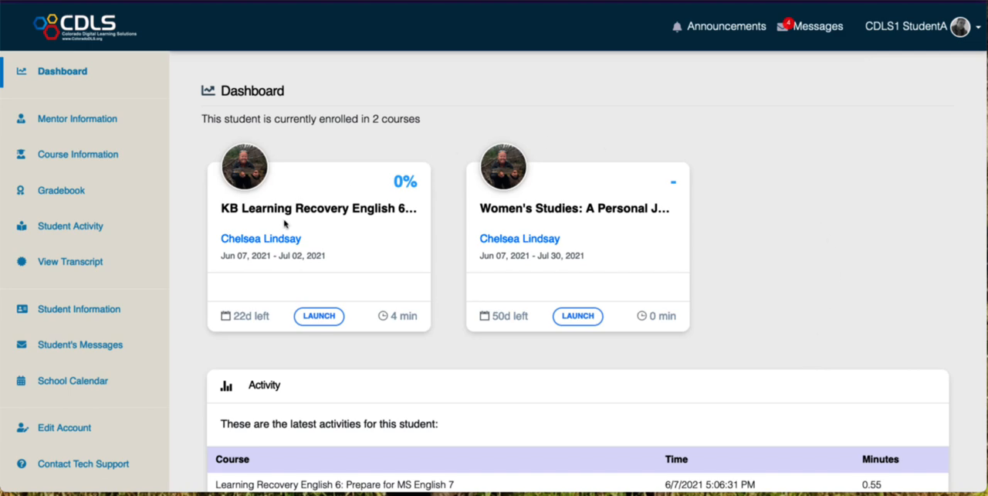
mouse_move(602, 209)
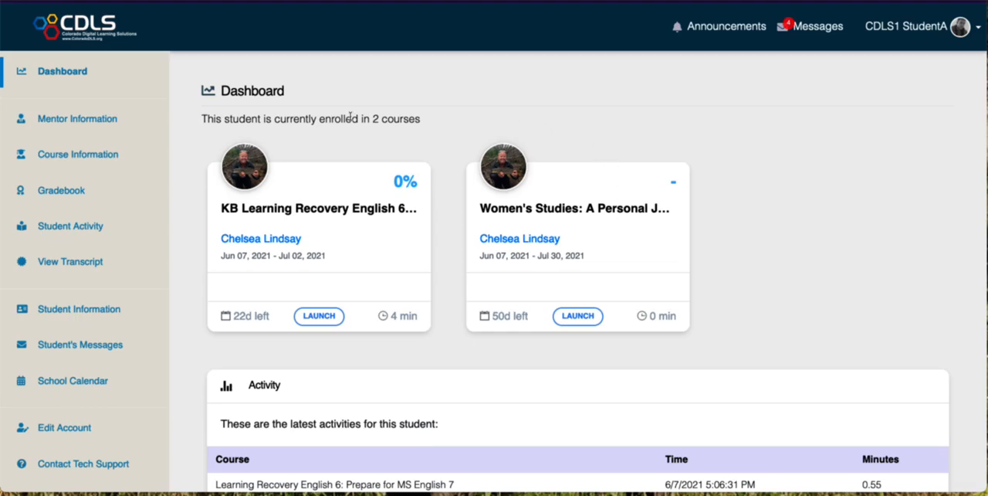
Scroll through a portal page, then return to the student dashboard
left_click(812, 25)
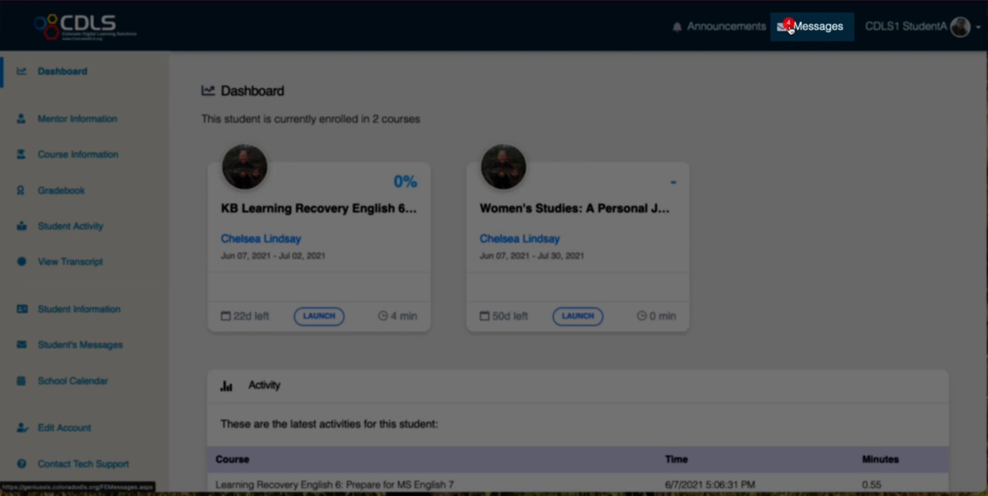
mouse_move(808, 29)
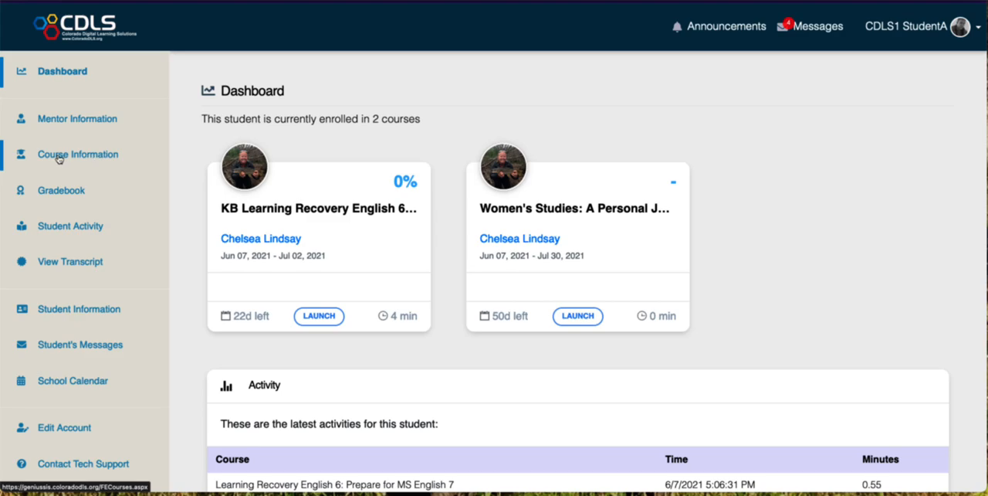
mouse_move(100, 159)
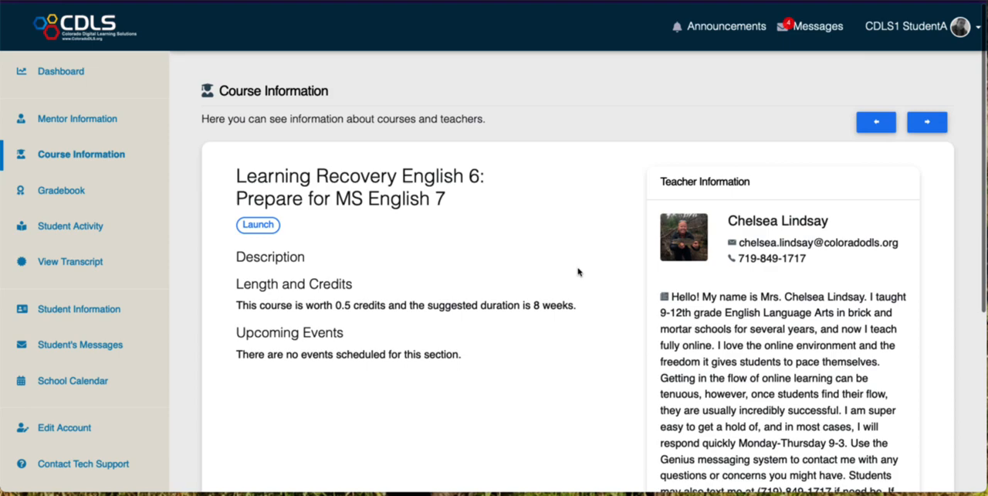
scroll("down", 3)
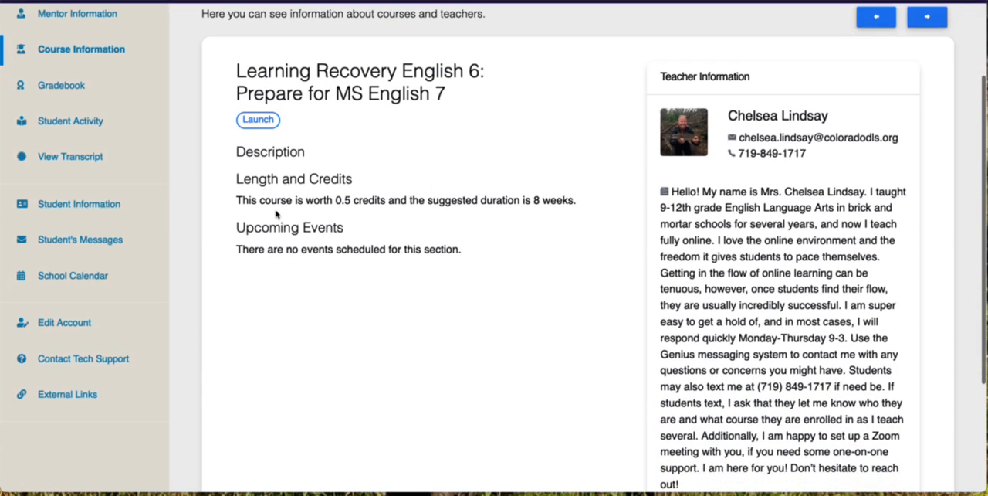
scroll("down", 3)
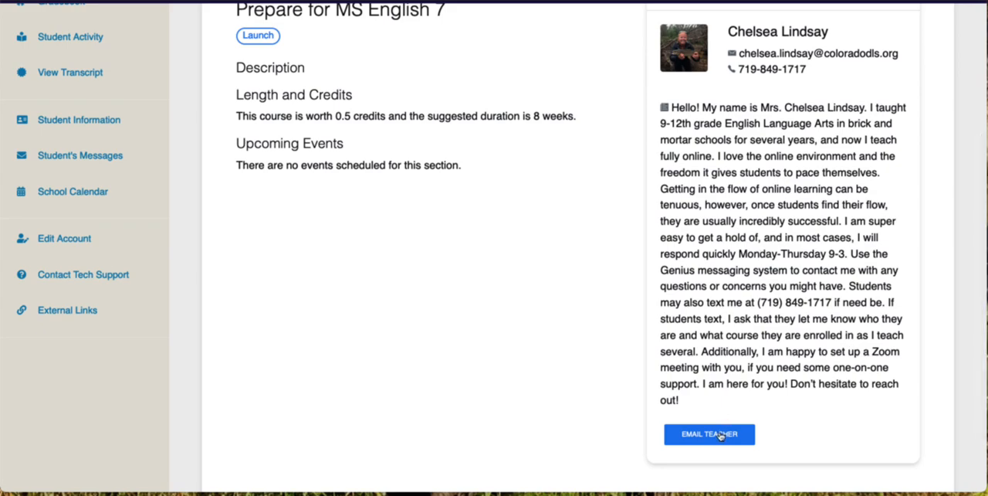
left_click(709, 433)
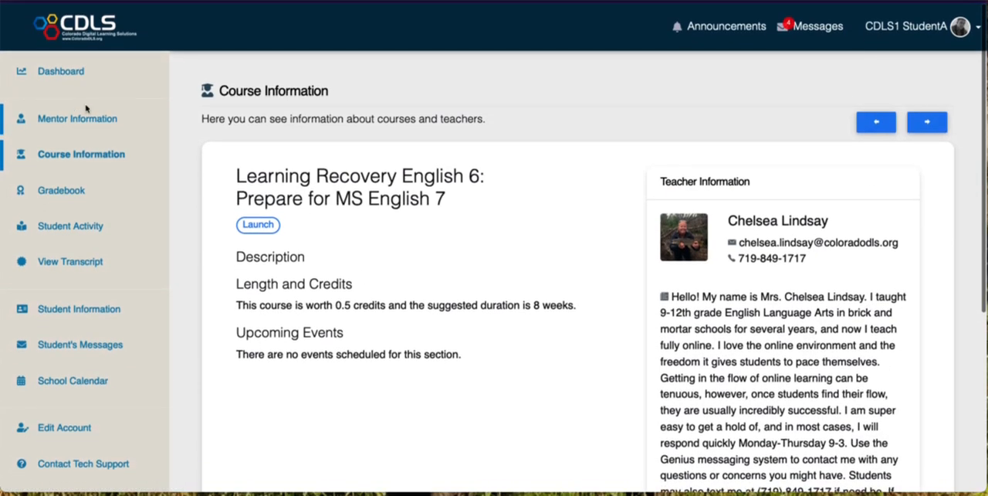
left_click(62, 70)
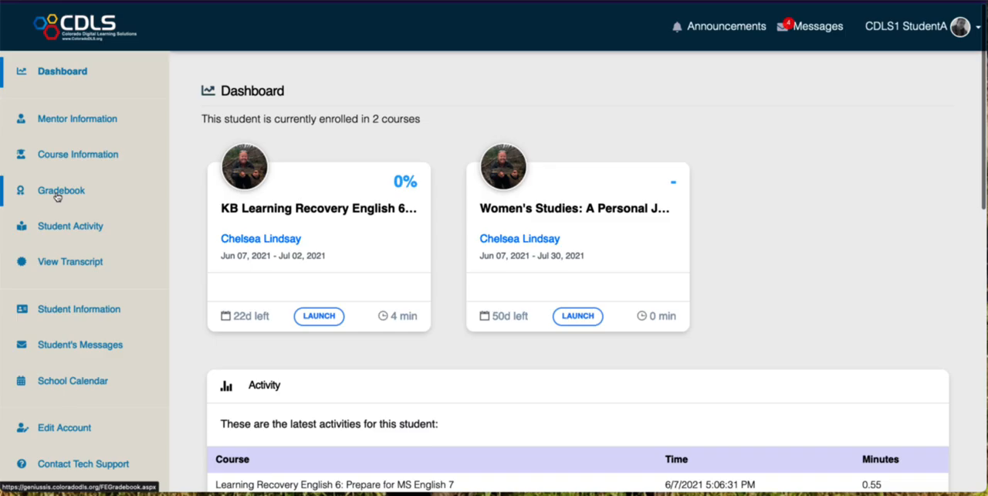
Check English 6 grade details in the Gradebook, then return to the course list
left_click(61, 191)
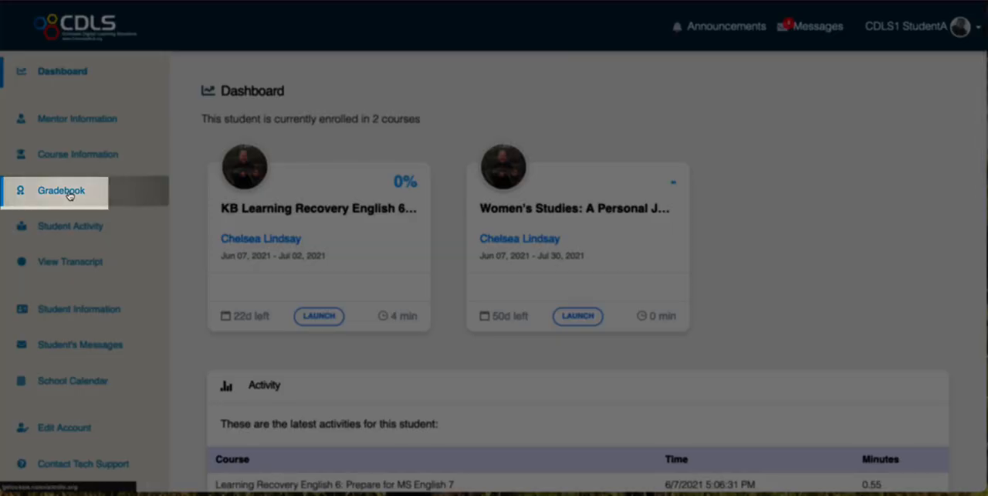
left_click(62, 190)
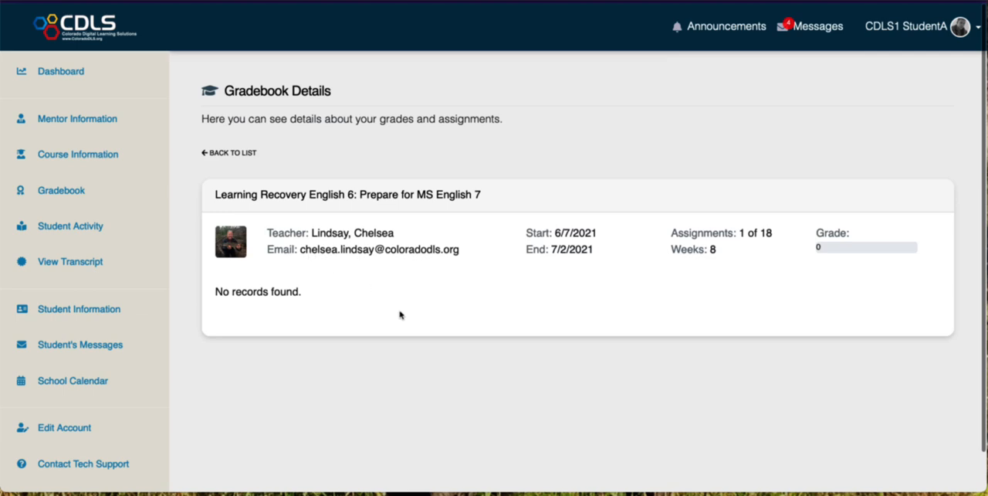
mouse_move(61, 190)
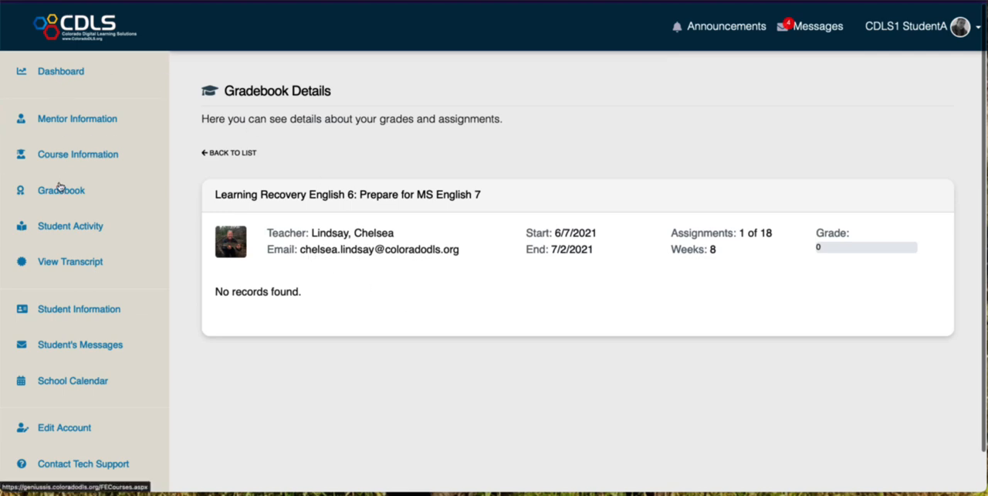
left_click(228, 152)
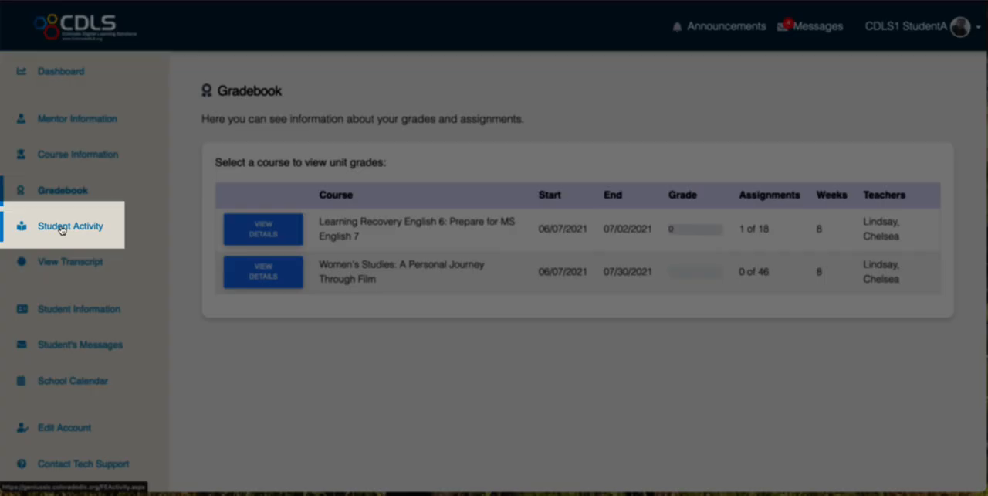
Scroll Student Activity results showing English 6's daily time totaling 2 minutes 35 seconds
left_click(70, 226)
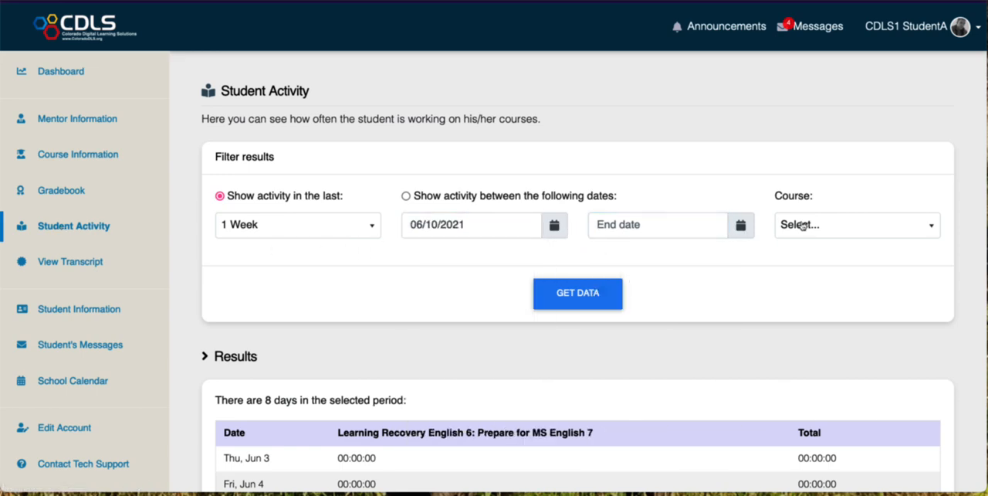
left_click(855, 224)
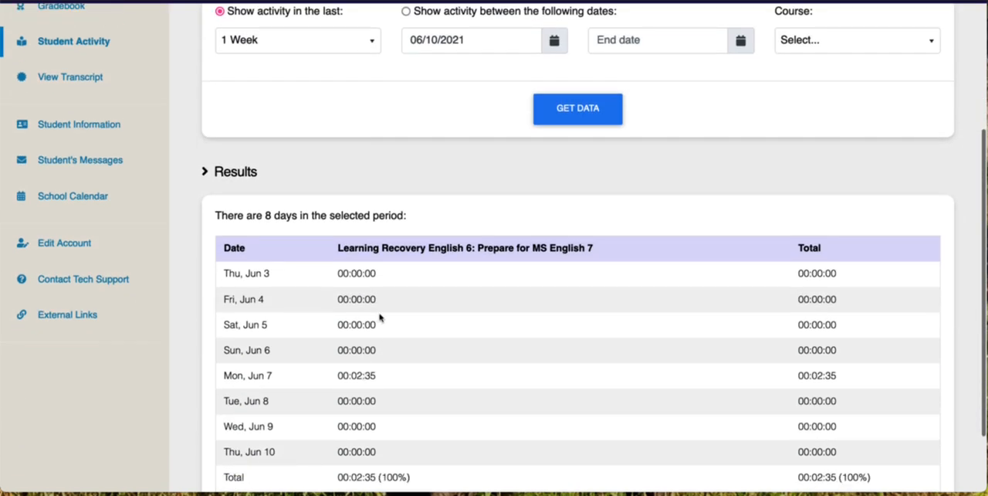
scroll("down", 3)
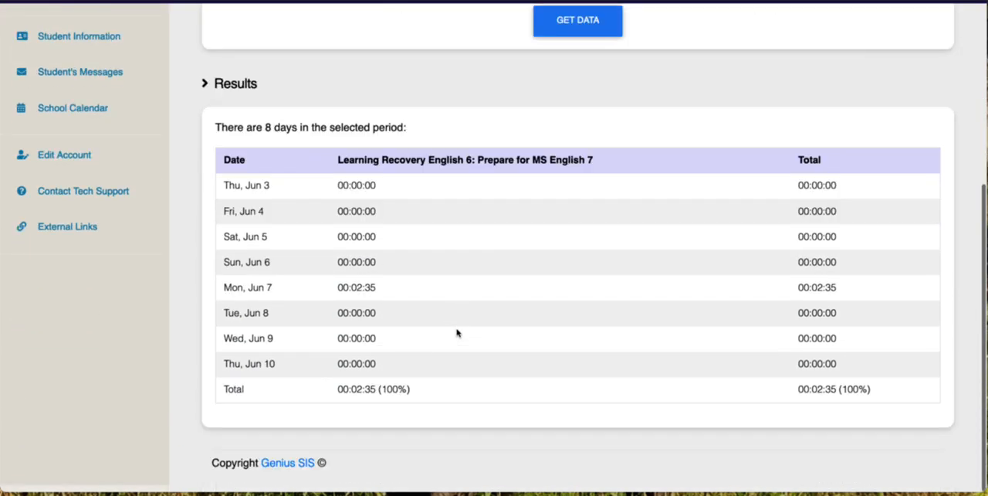
scroll("up", 3)
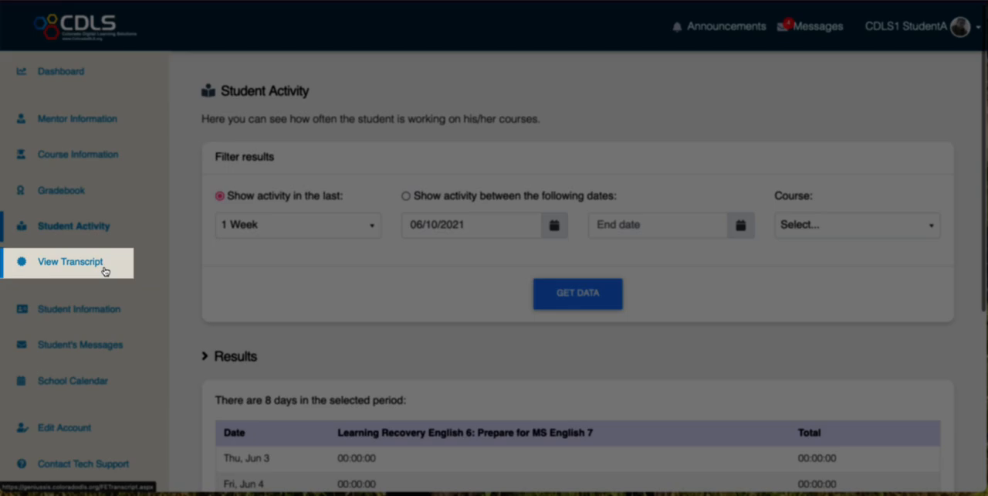
scroll("down", 3)
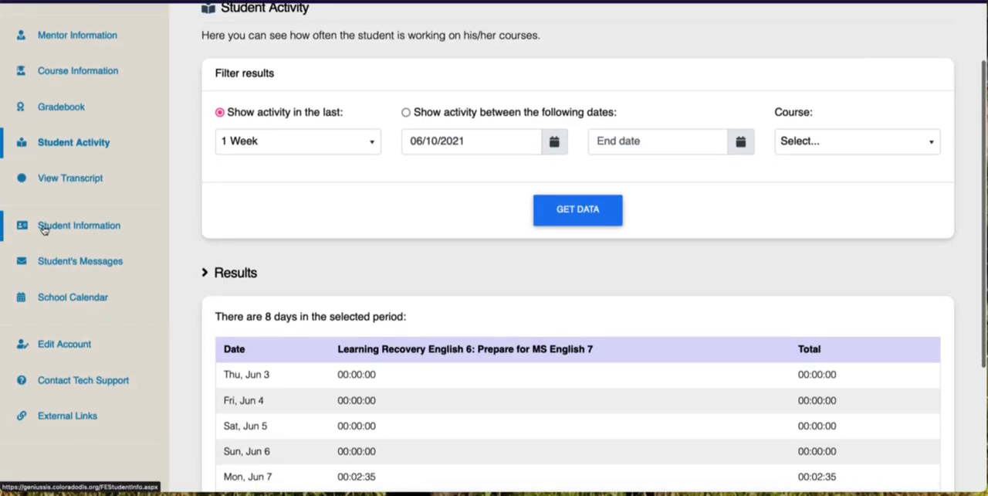
Glance over the Student Information form, then show the 14-message Student's Messages inbox
left_click(79, 225)
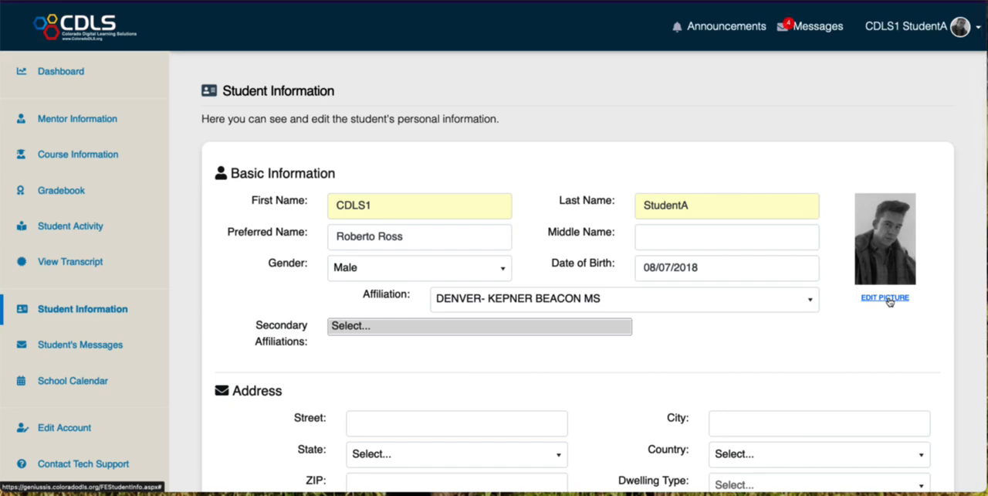
scroll("down", 3)
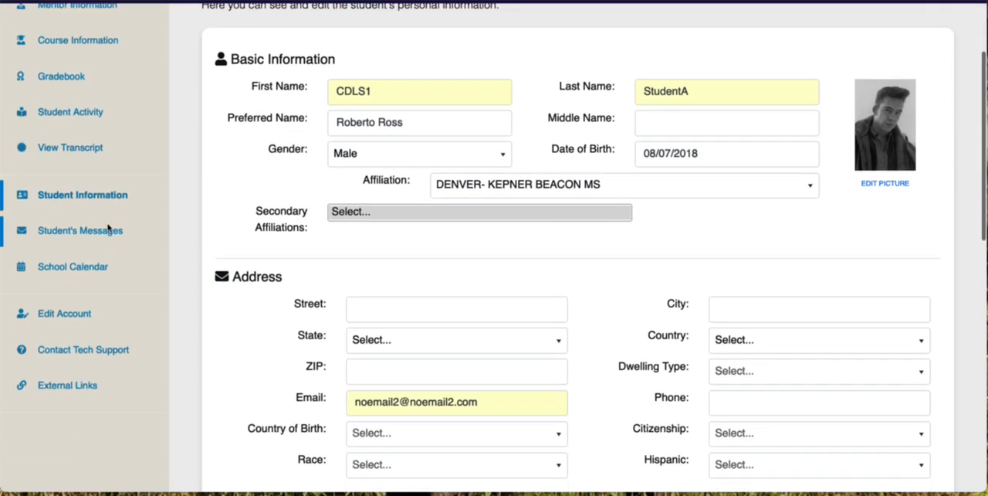
left_click(80, 230)
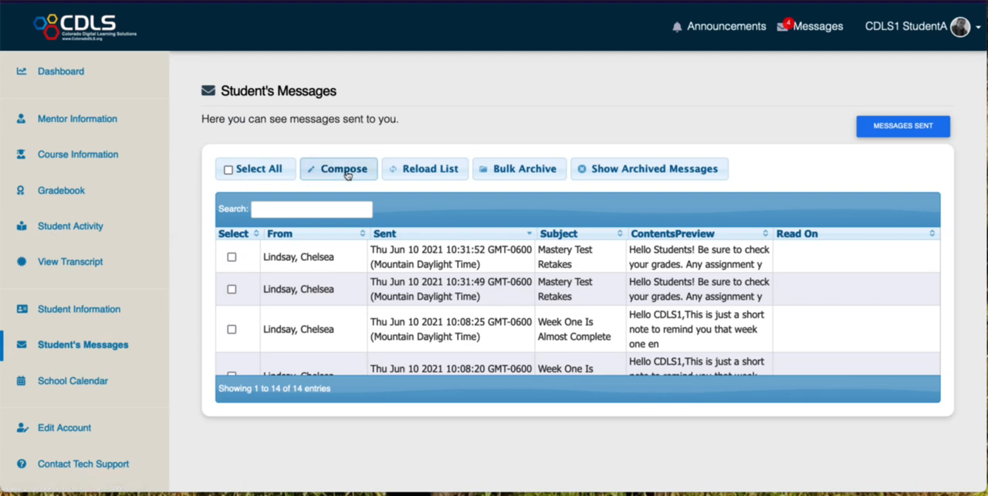
left_click(338, 169)
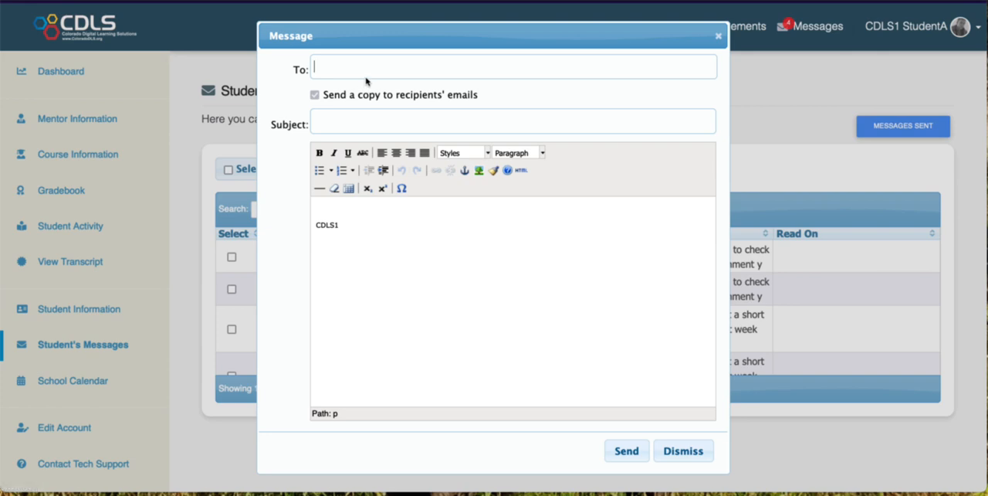
type("chelsea")
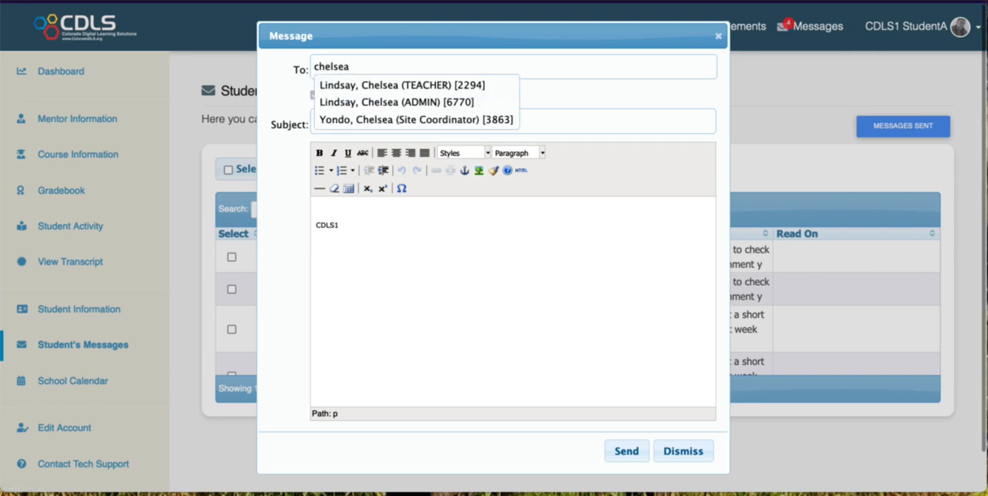
left_click(402, 85)
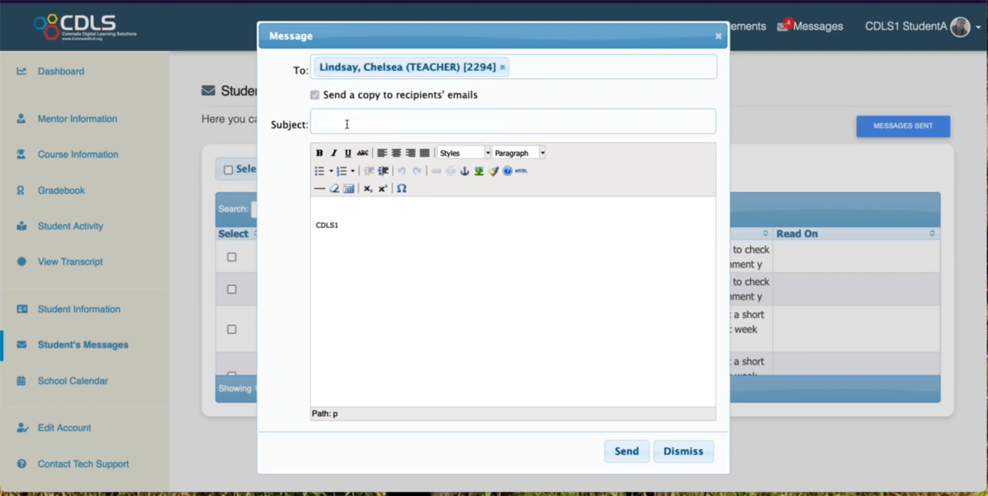
left_click(319, 208)
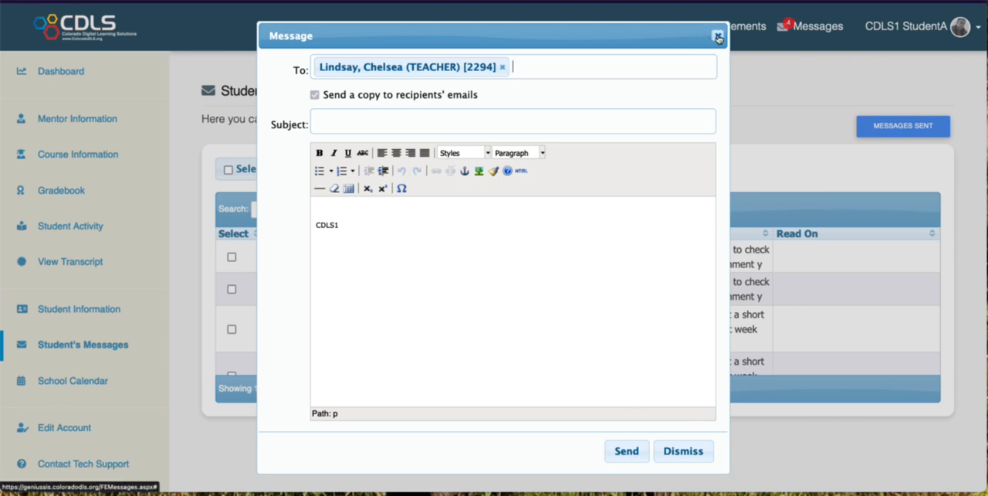
left_click(717, 36)
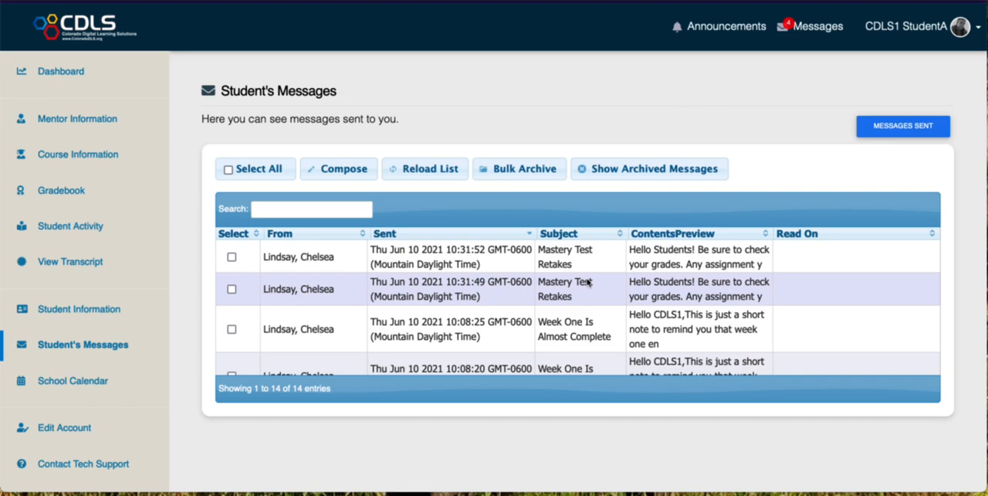
mouse_move(807, 312)
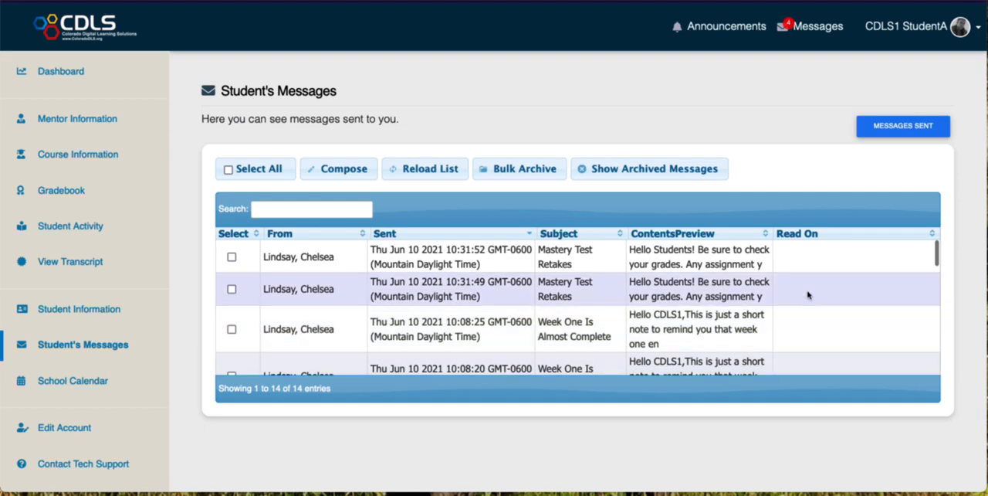
scroll("down", 3)
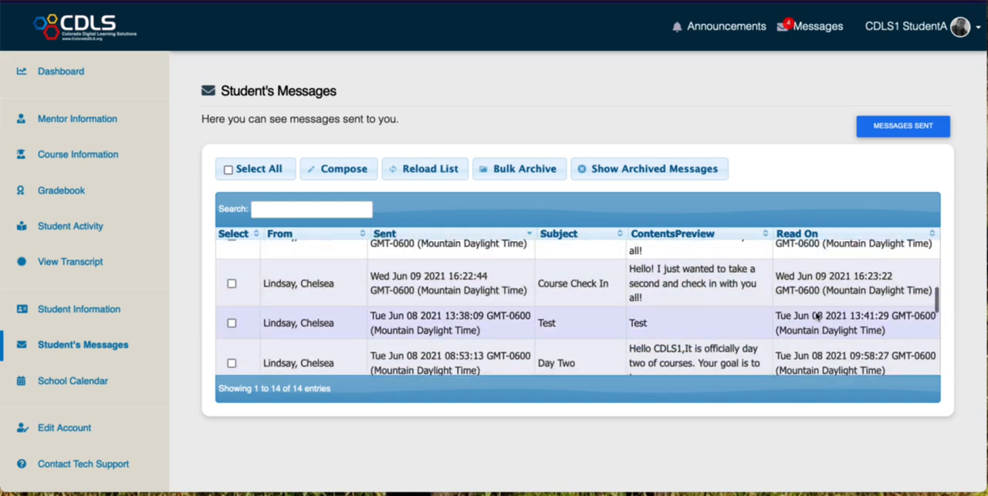
scroll("up", 3)
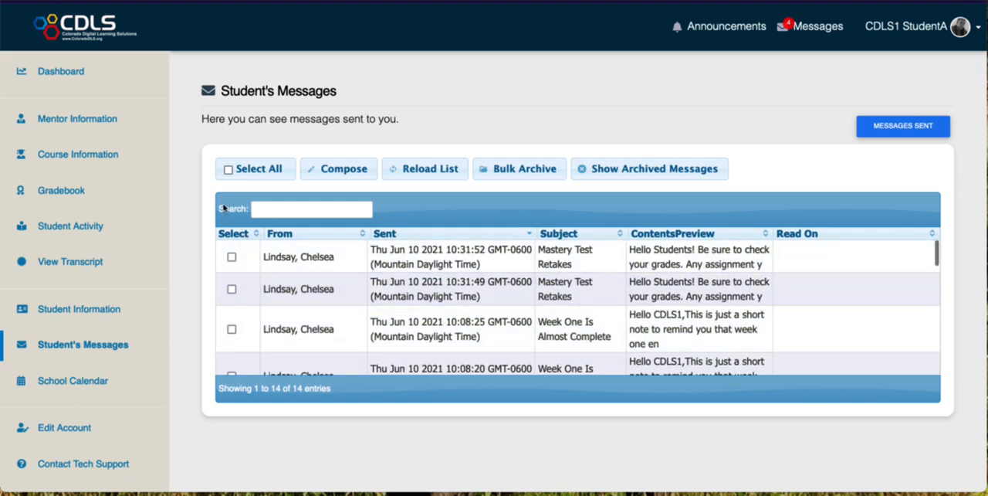
left_click(254, 169)
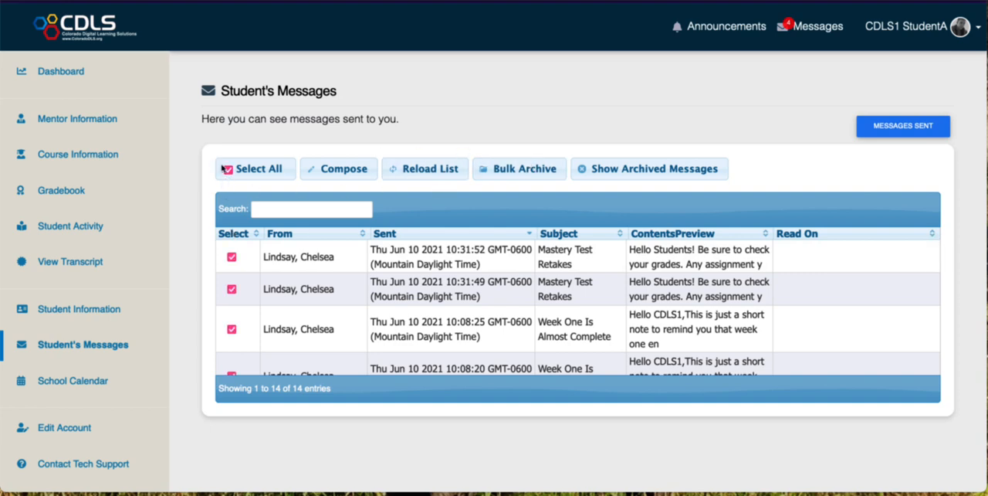
left_click(254, 168)
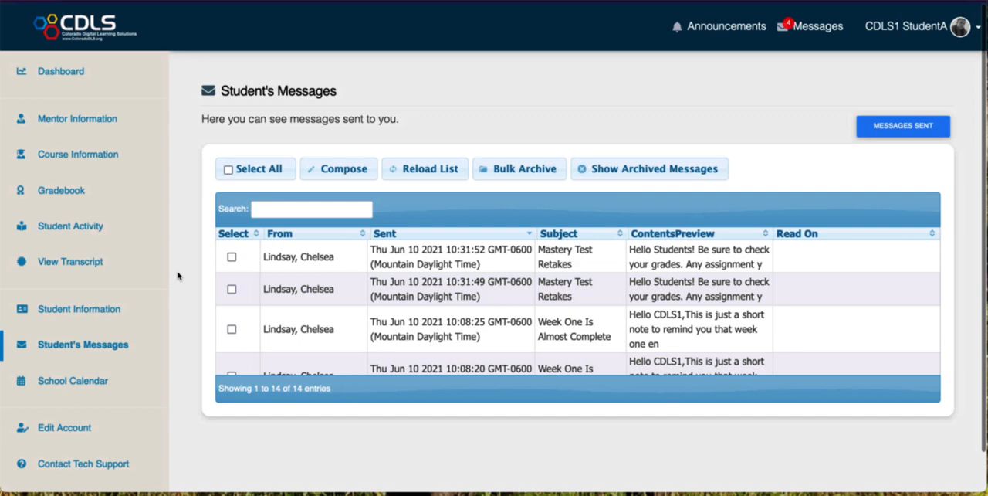
mouse_move(50, 384)
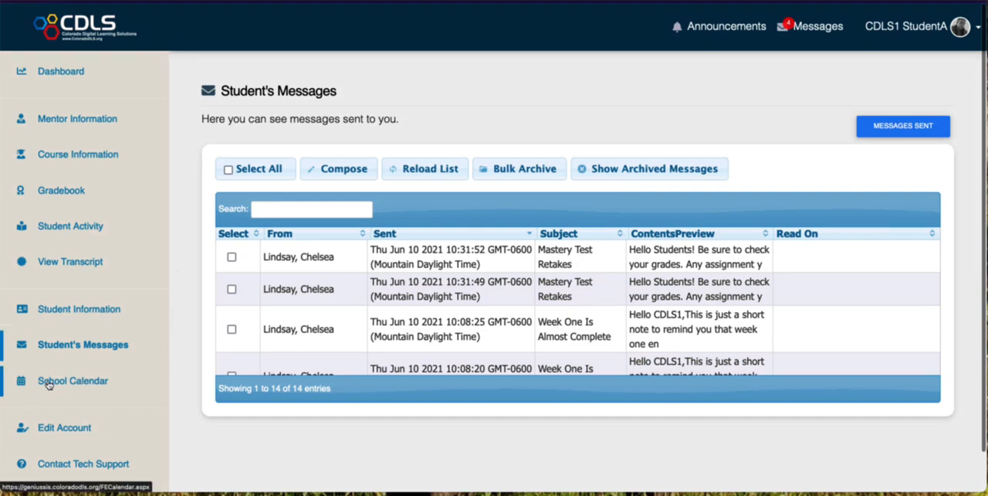
left_click(73, 379)
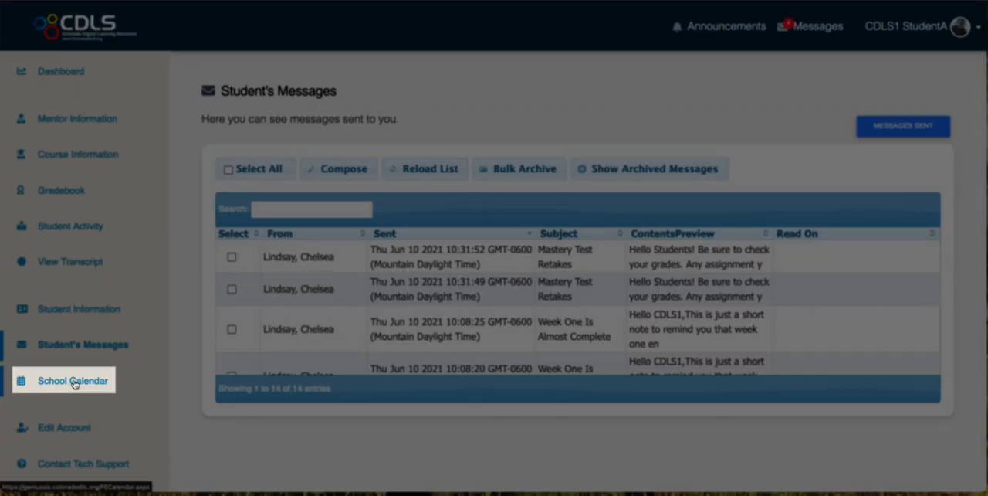
Browse the School Calendar's July 2021 assignments, midterm, final exam and birthday
left_click(71, 380)
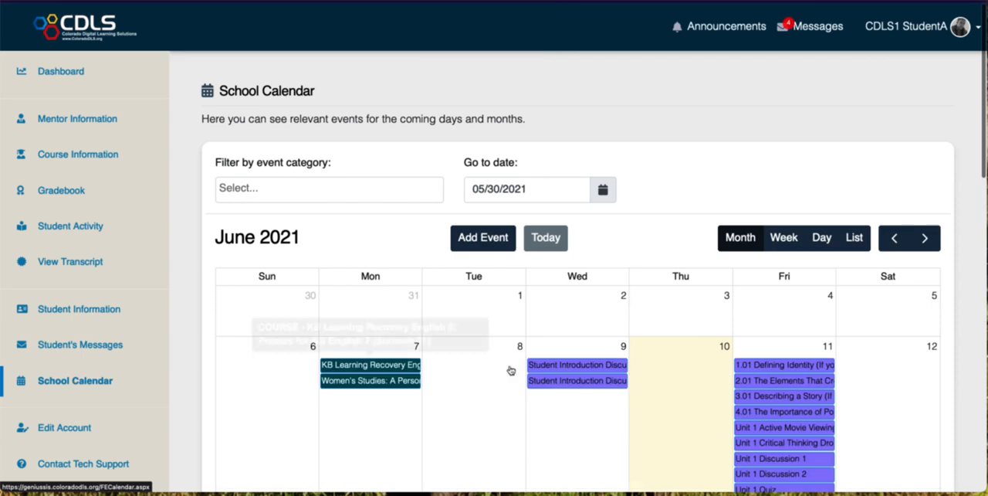
scroll("down", 3)
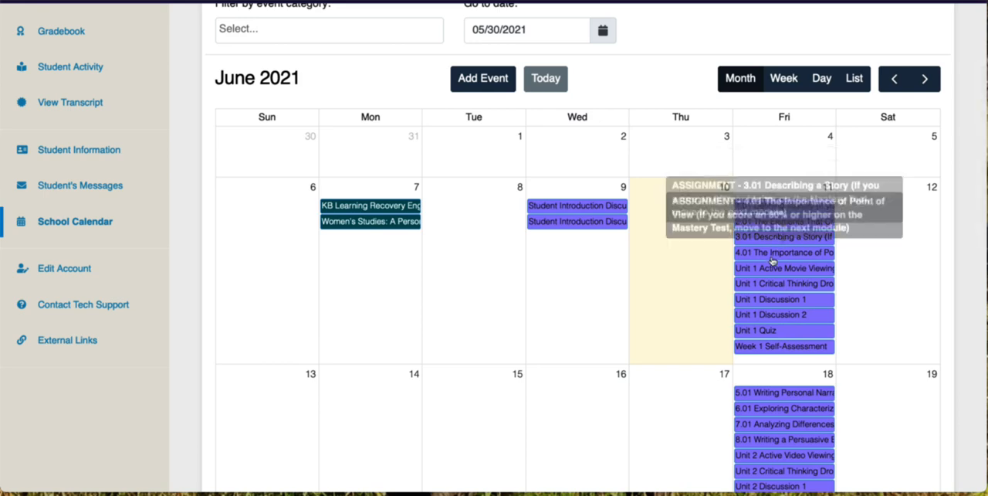
mouse_move(766, 346)
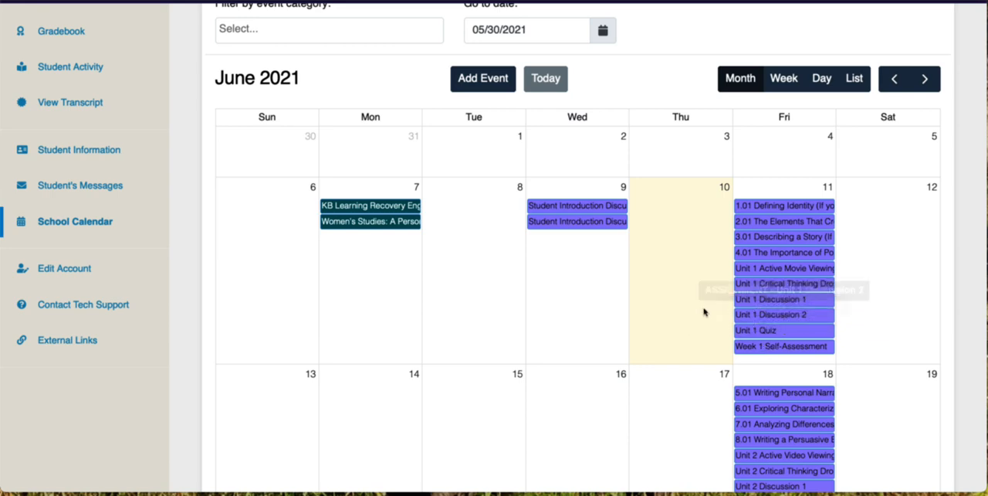
mouse_move(370, 222)
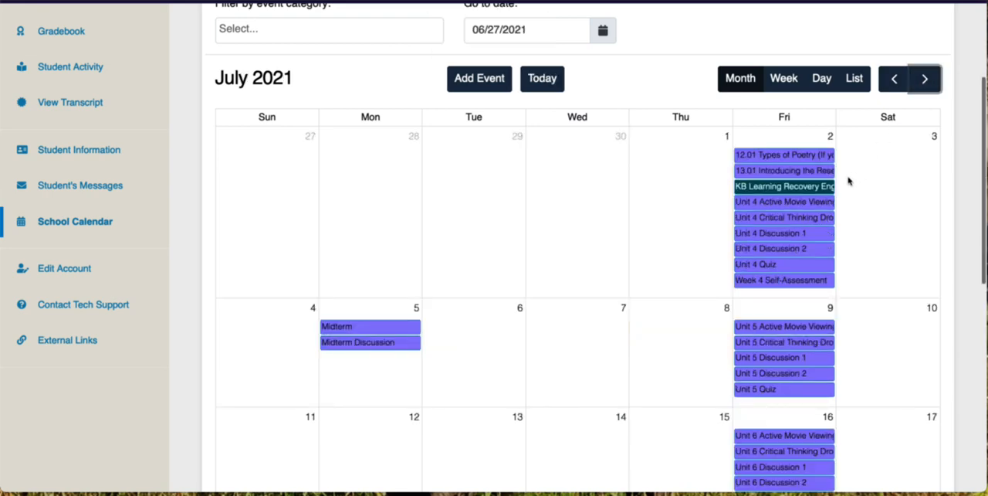
mouse_move(883, 223)
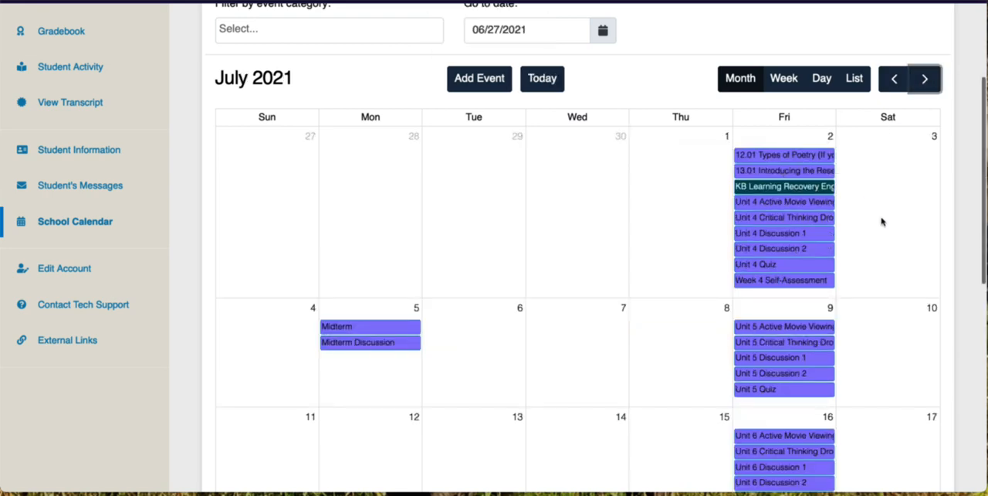
scroll("down", 3)
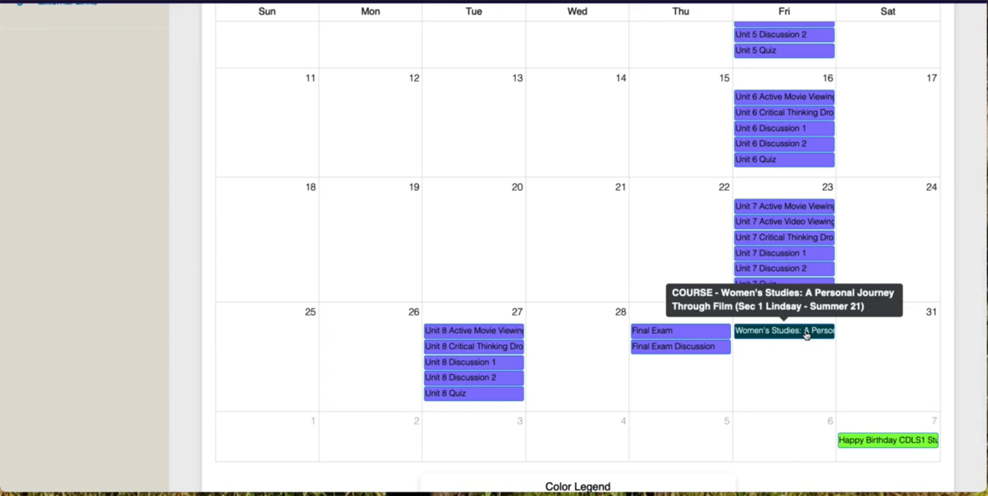
scroll("up", 3)
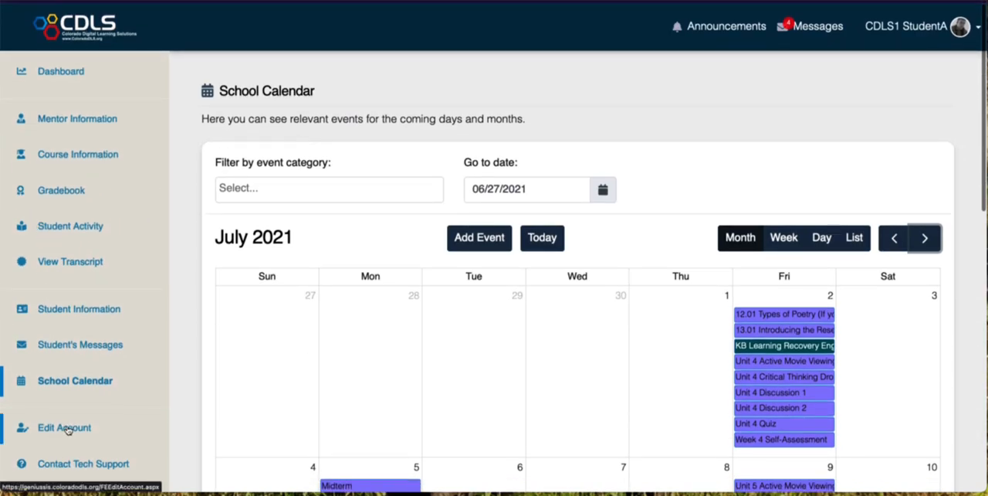
scroll("down", 3)
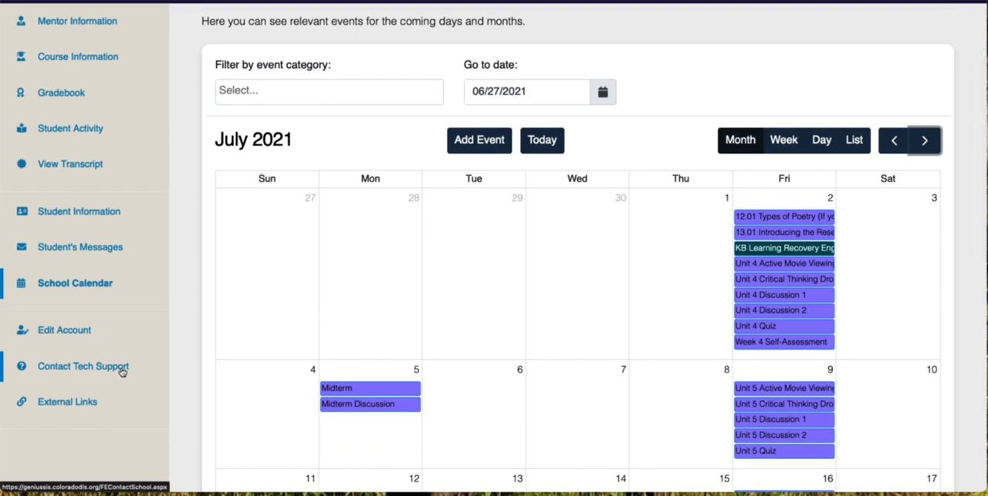
Visit the Contact Tech Support page on the way back to the dashboard
left_click(84, 366)
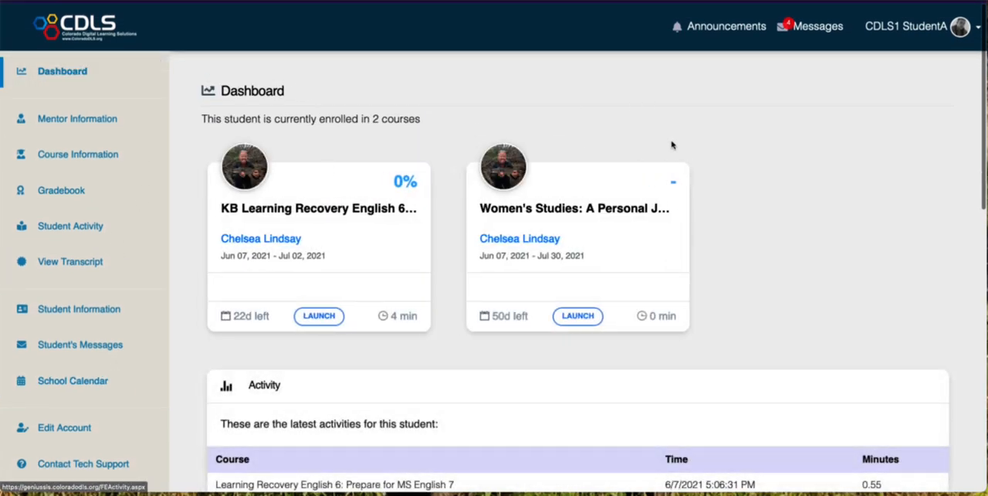
mouse_move(386, 299)
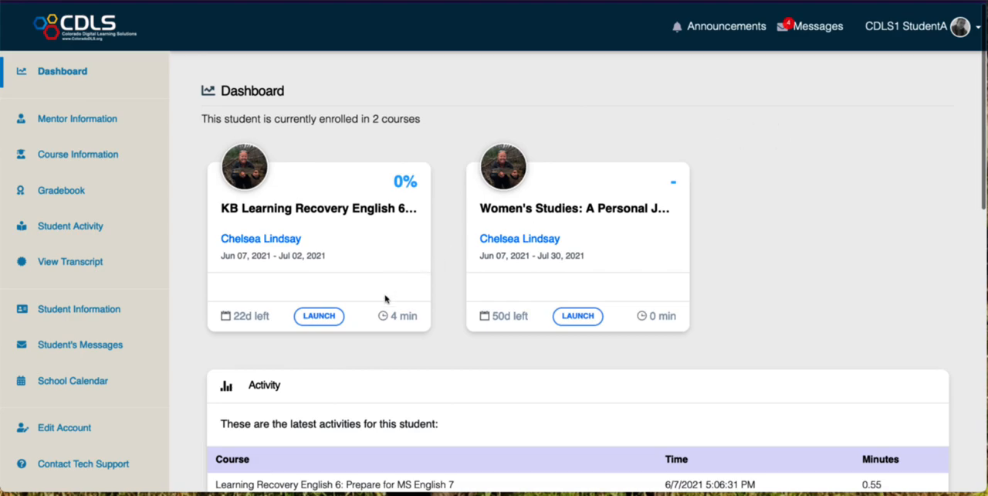
Launch the first enrolled course and enter Buzz in the student role
left_click(318, 315)
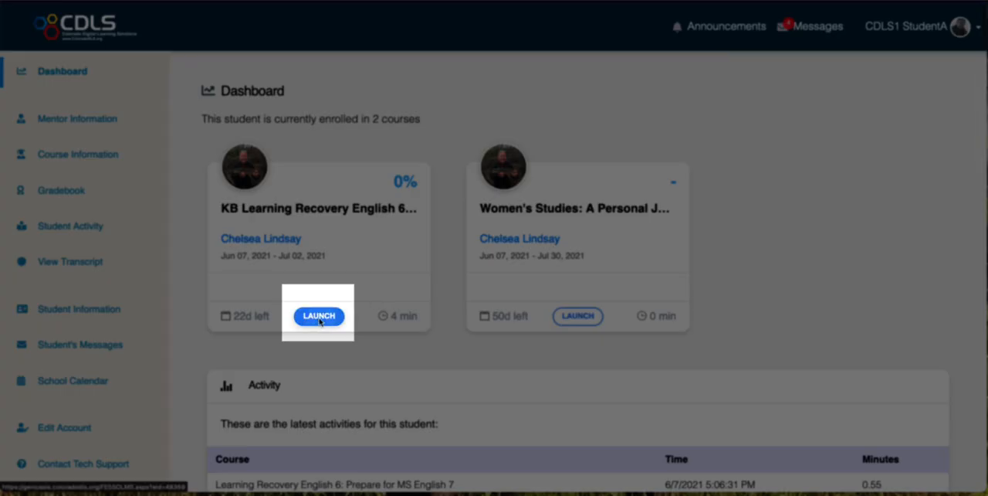
left_click(319, 315)
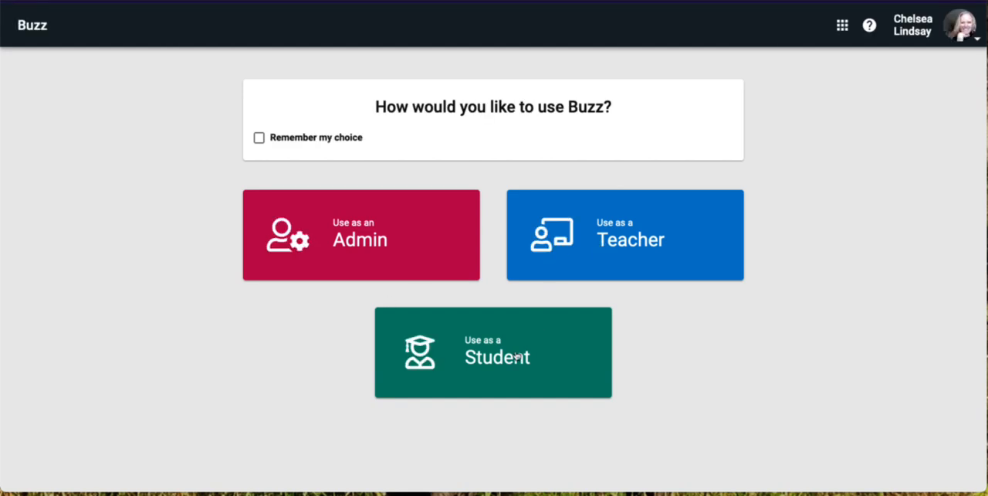
left_click(493, 352)
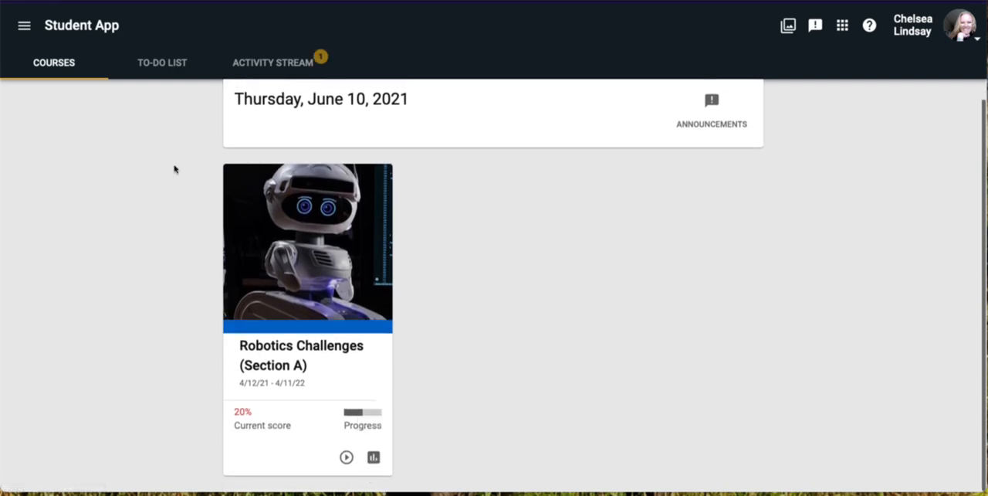
mouse_move(271, 345)
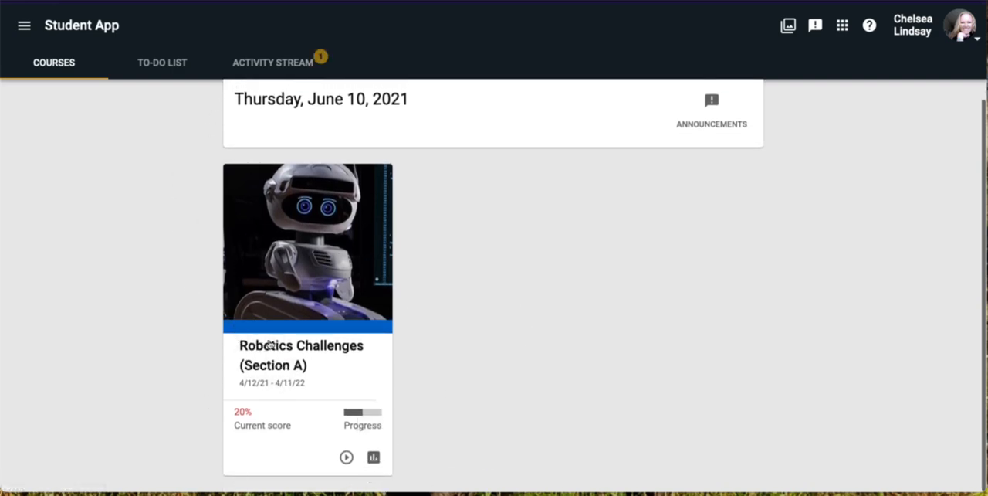
mouse_move(24, 26)
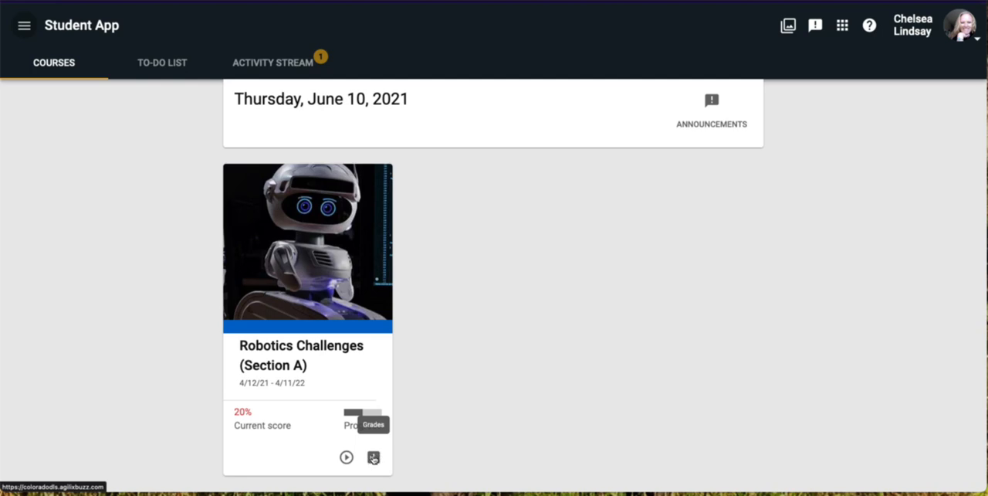
Check the empty To-Do List and the 20% score update, then view Robotics Challenges activities
left_click(162, 62)
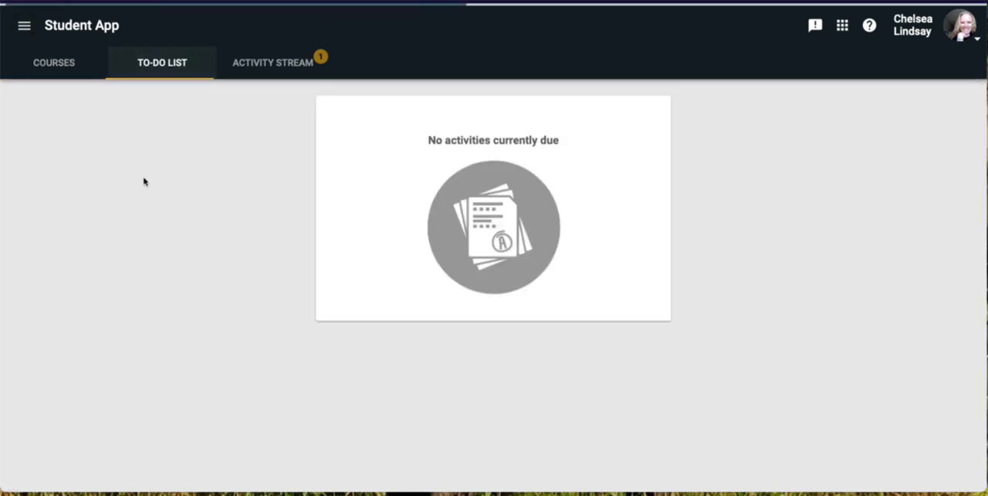
mouse_move(273, 63)
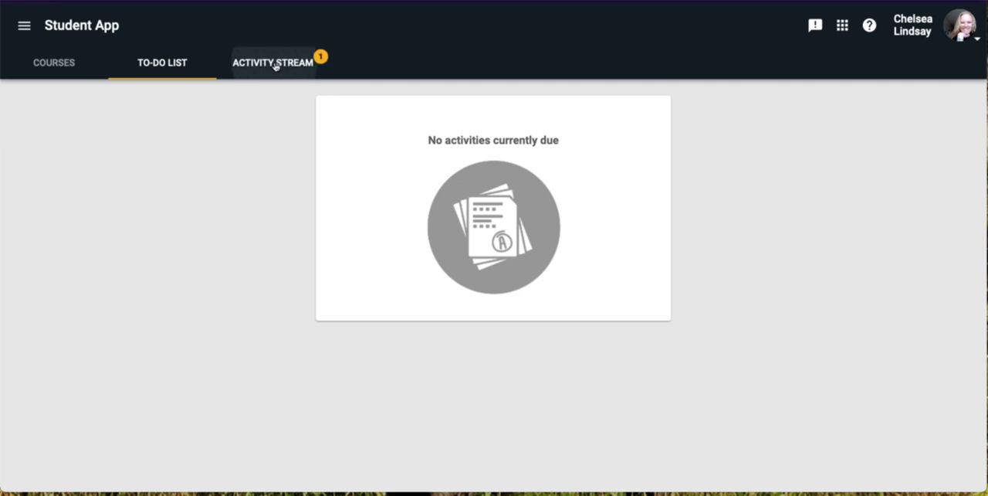
left_click(272, 63)
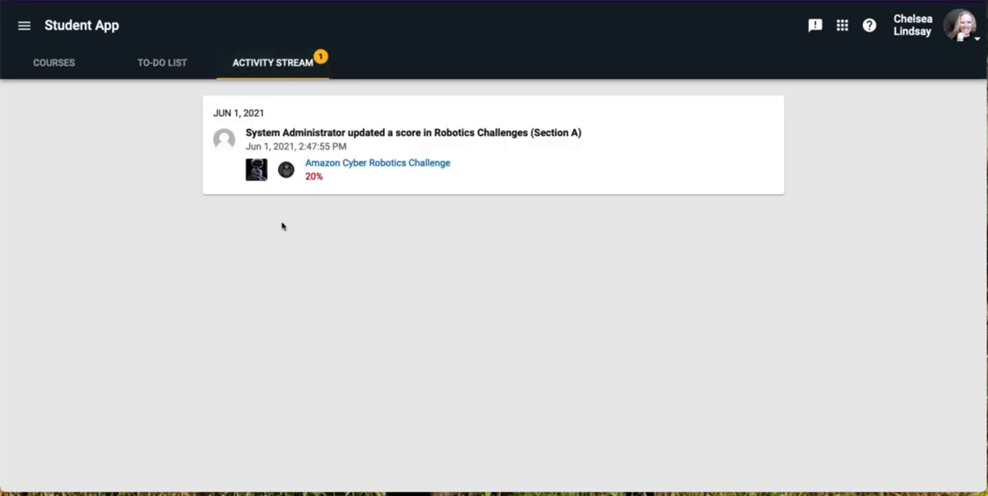
left_click(54, 62)
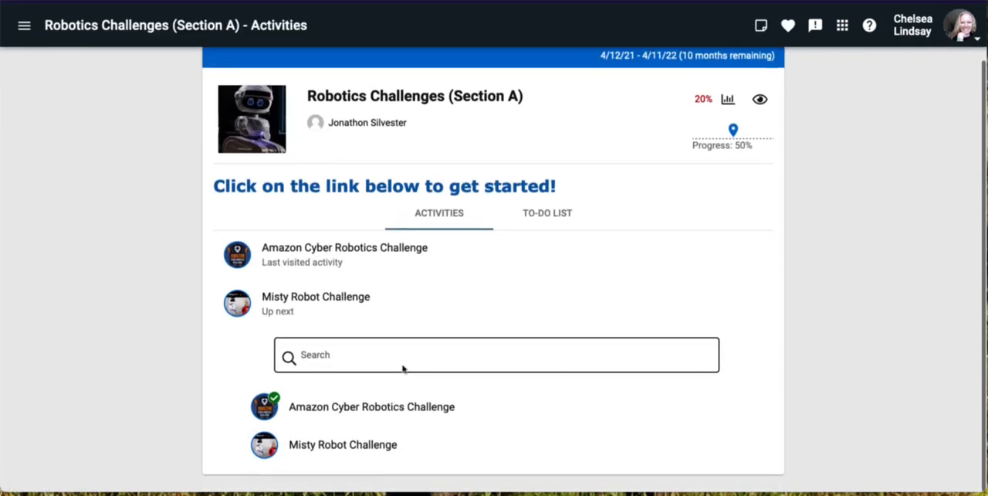
mouse_move(481, 404)
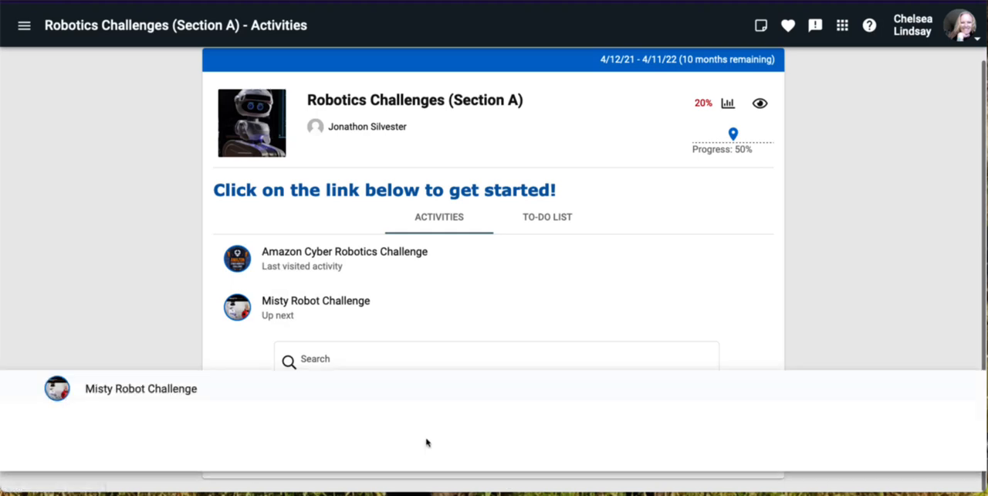
Close Buzz to get back to the Genius SIS student dashboard
left_click(316, 307)
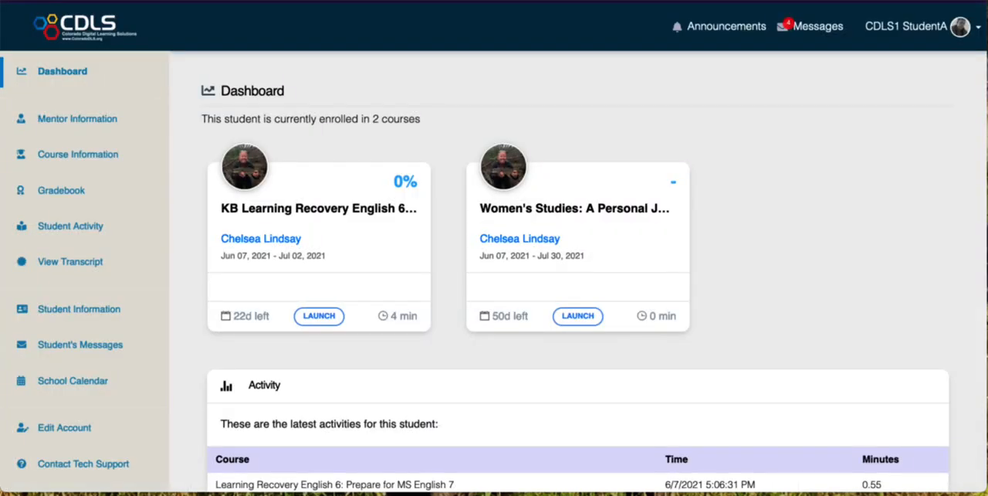
mouse_move(801, 264)
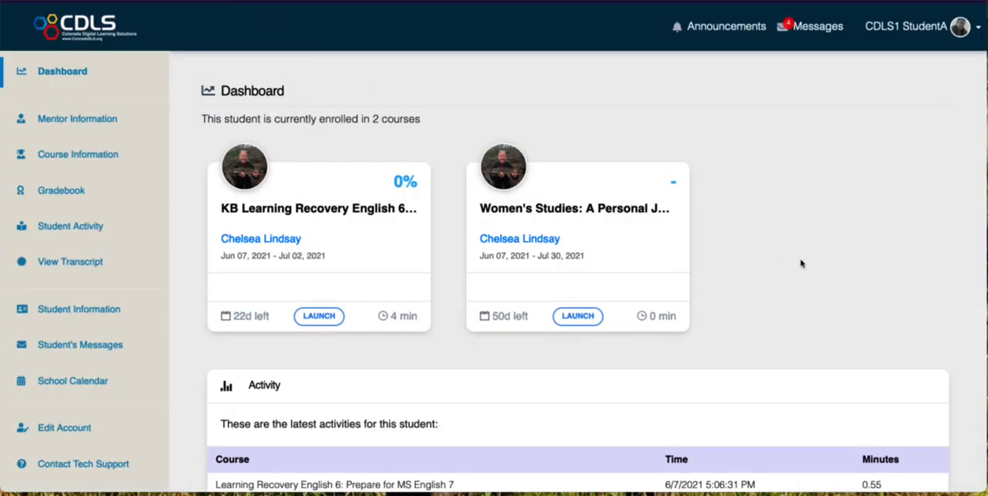